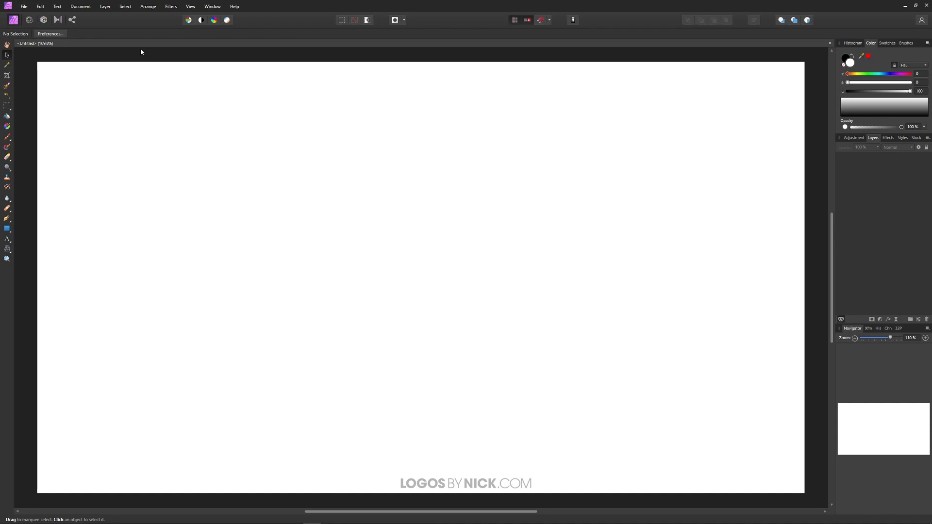
pyautogui.moveTo(35, 219)
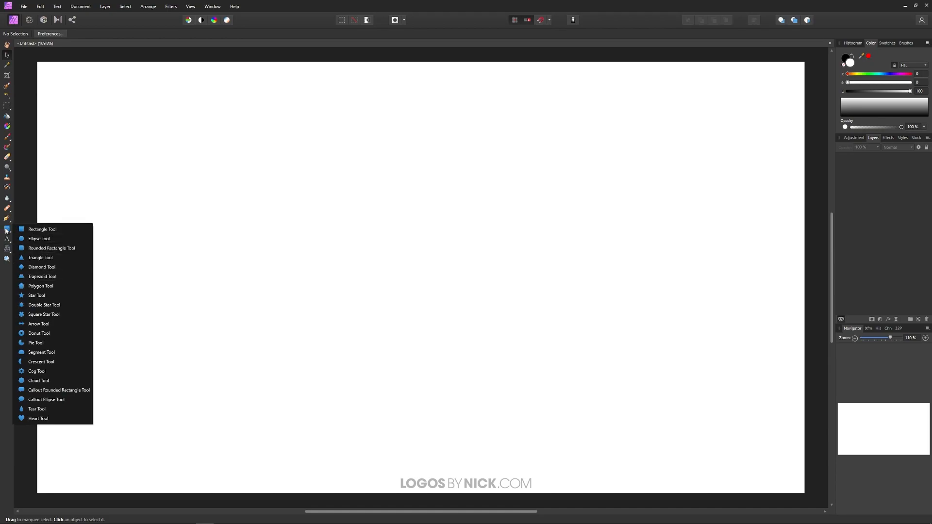
# Step: Select the Pen Tool from the left toolbar
pyautogui.click(42, 228)
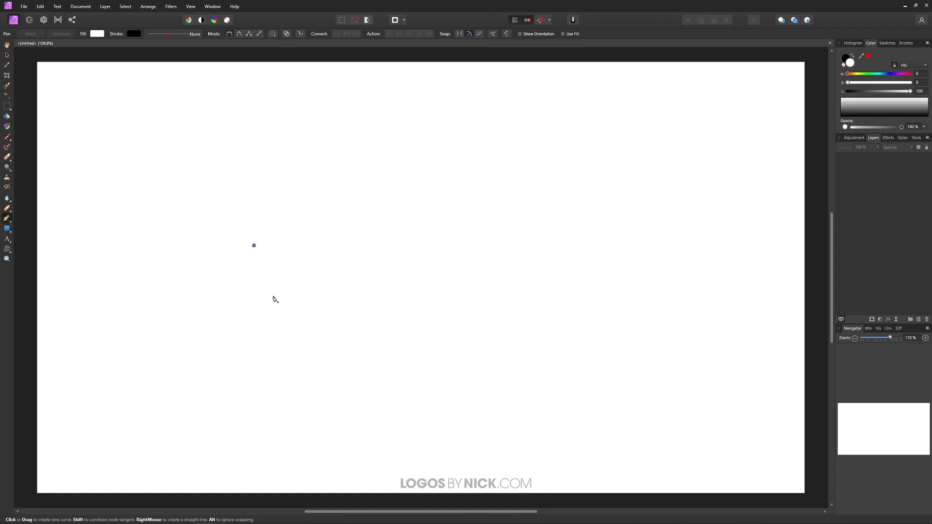
# Step: Place start and end nodes to draw a short horizontal straight path
pyautogui.click(538, 249)
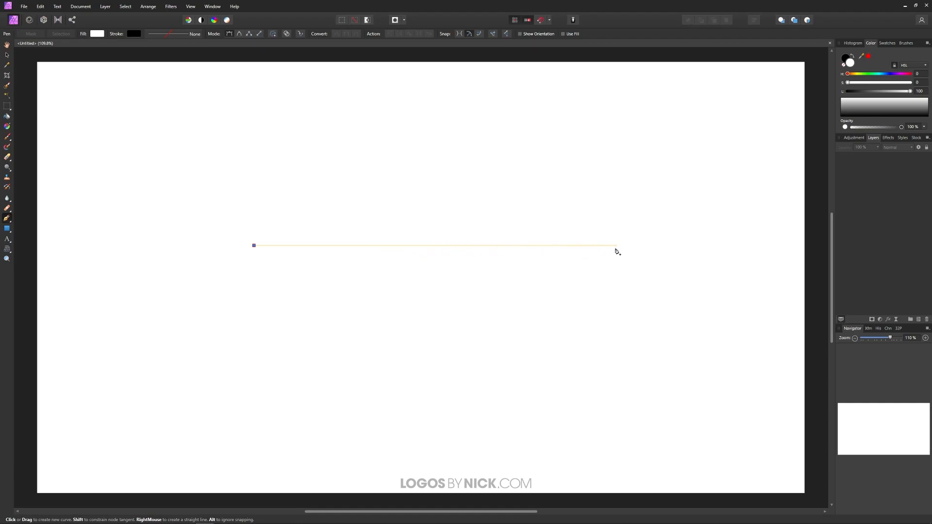
pyautogui.click(607, 245)
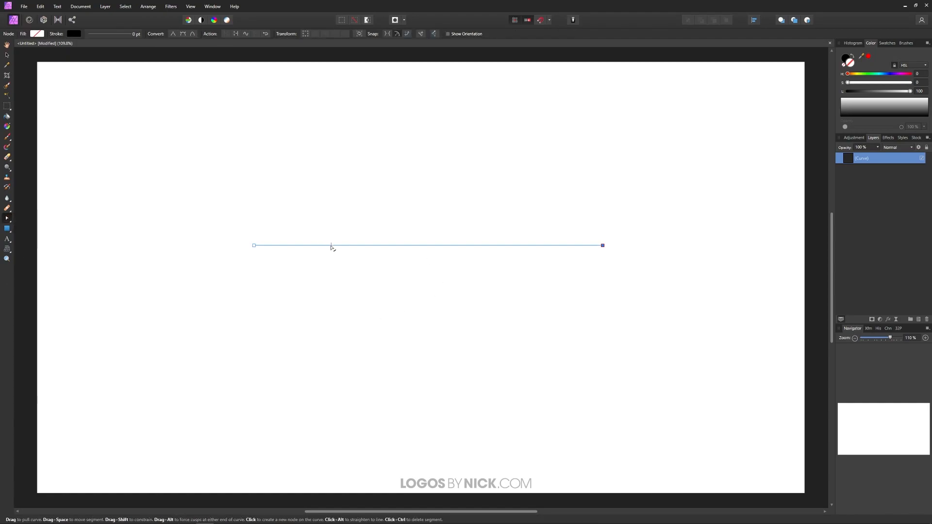
# Step: Bend the straight line into an arch, then reshape it into a smooth S-wave
pyautogui.moveTo(331, 246); pyautogui.dragTo(484, 224)
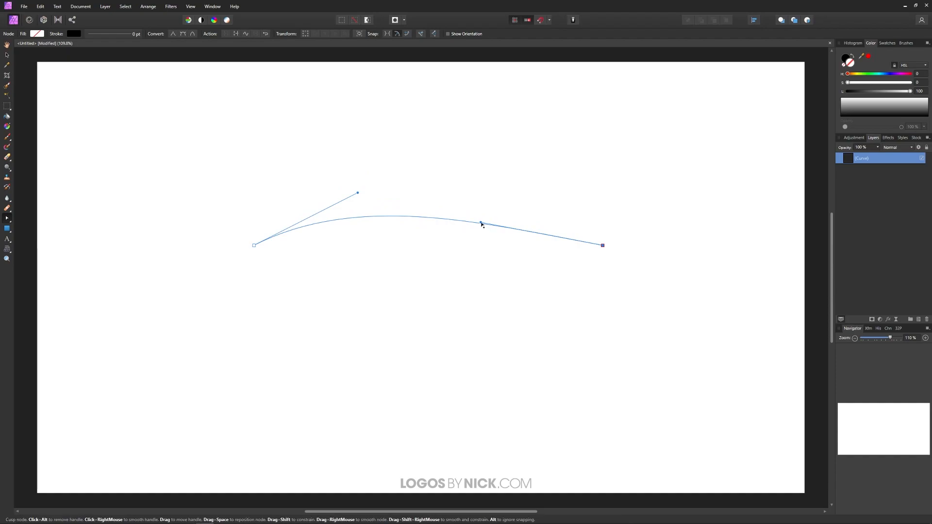
pyautogui.moveTo(481, 225); pyautogui.dragTo(482, 291)
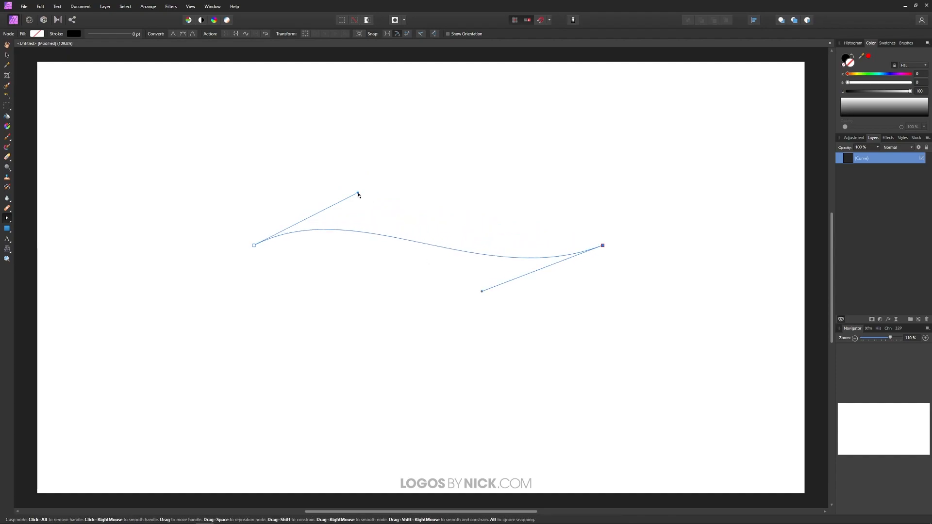
pyautogui.moveTo(358, 195); pyautogui.dragTo(398, 197)
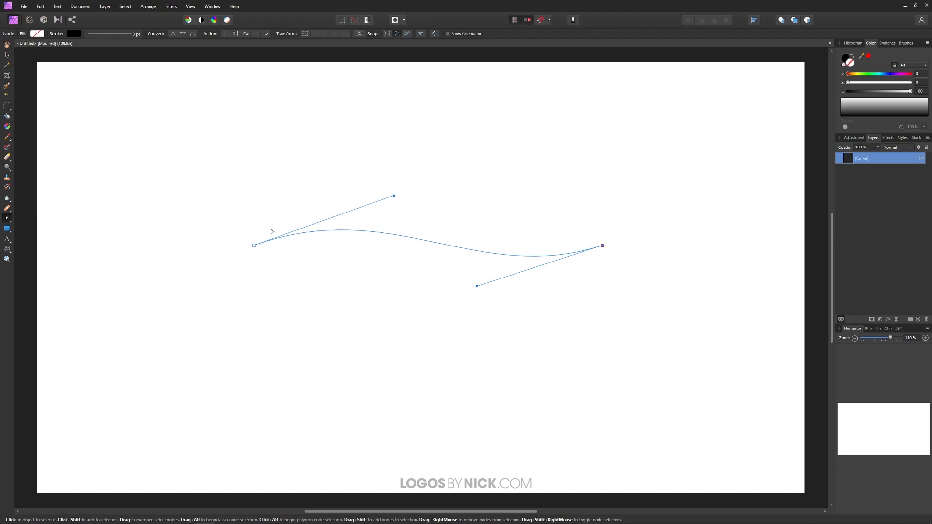
pyautogui.moveTo(7, 239)
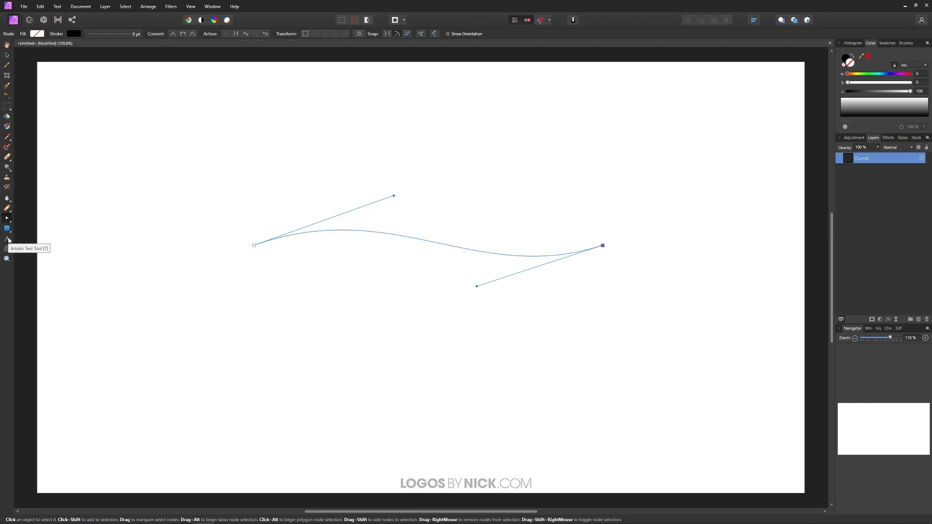
# Step: Type 'CURVE YOUR TEXT' onto the wavy curve with the Artistic Text Tool
pyautogui.click(7, 239)
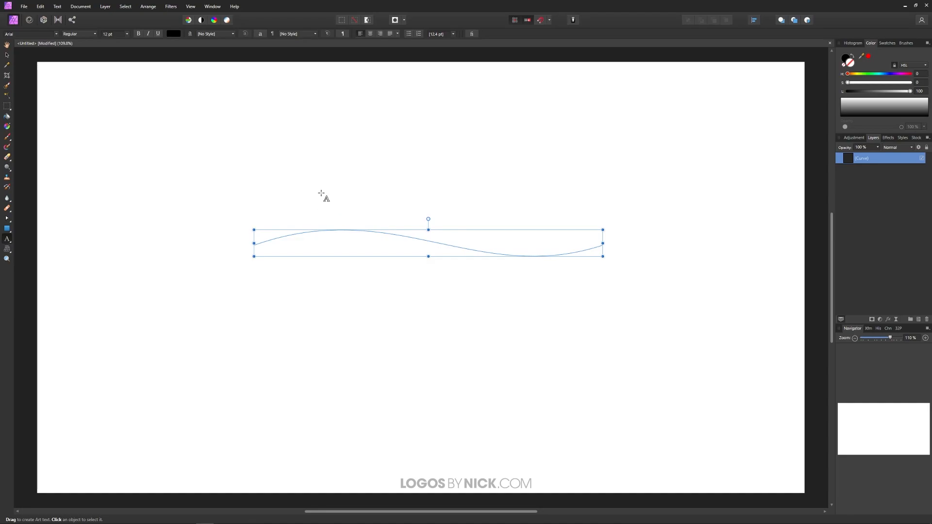
pyautogui.moveTo(324, 199)
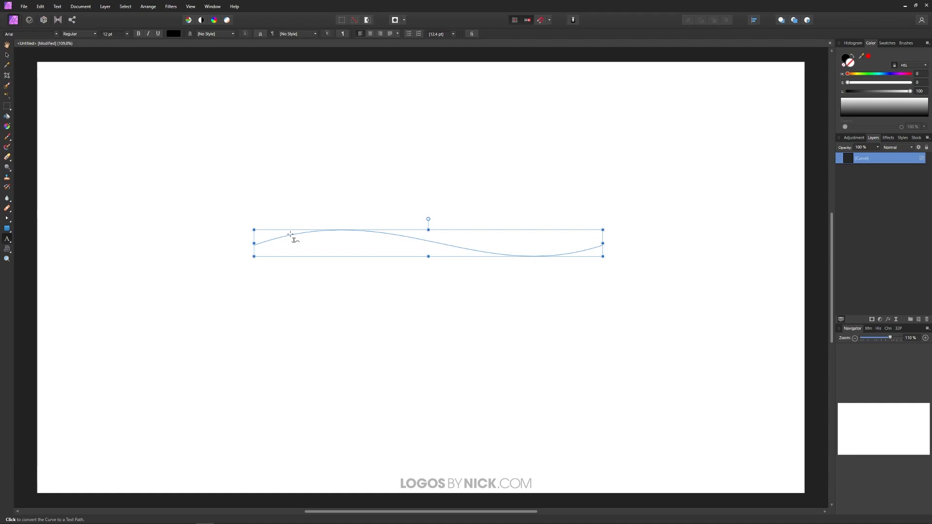
pyautogui.click(291, 232)
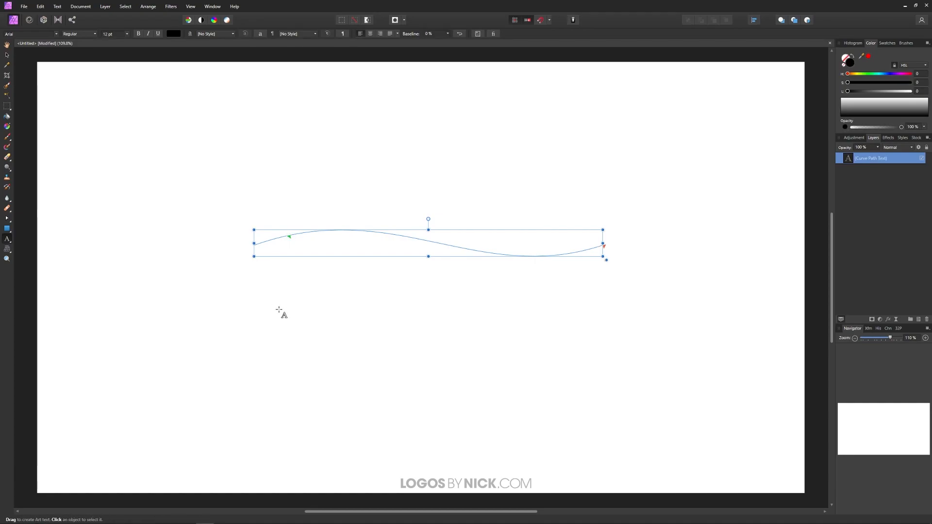
pyautogui.write('CURVE YOUR TEXT')
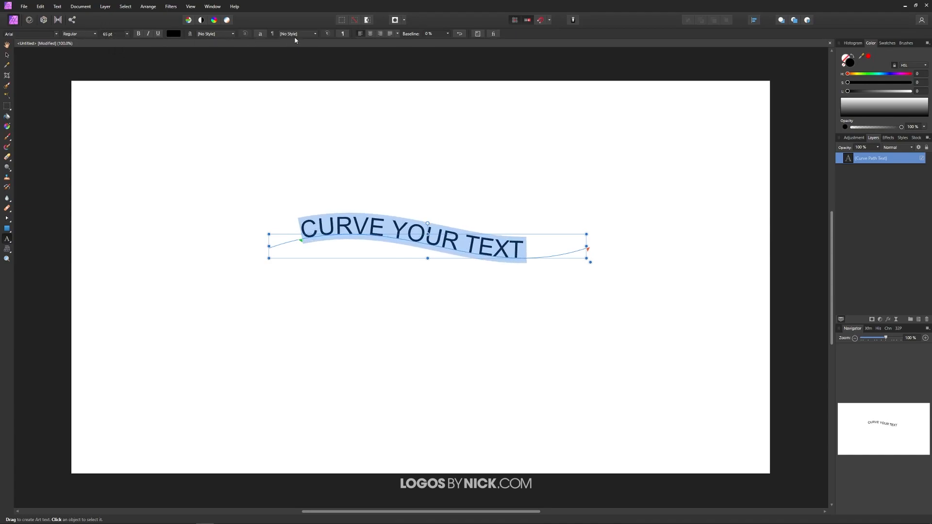
pyautogui.moveTo(28, 34)
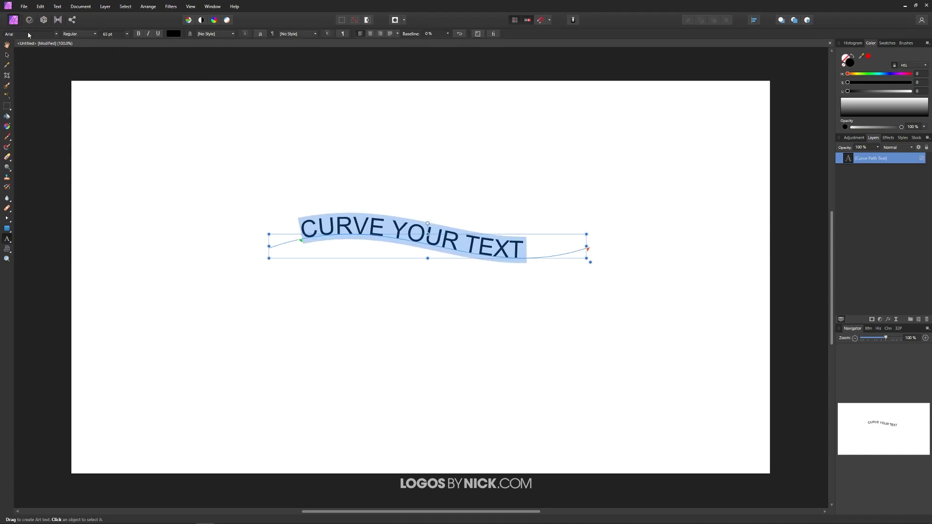
pyautogui.moveTo(353, 50)
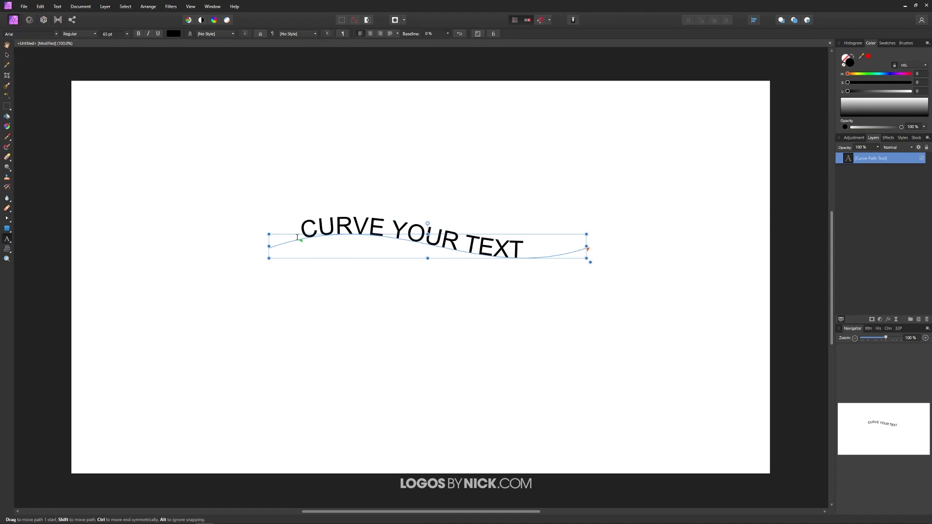
pyautogui.moveTo(301, 244)
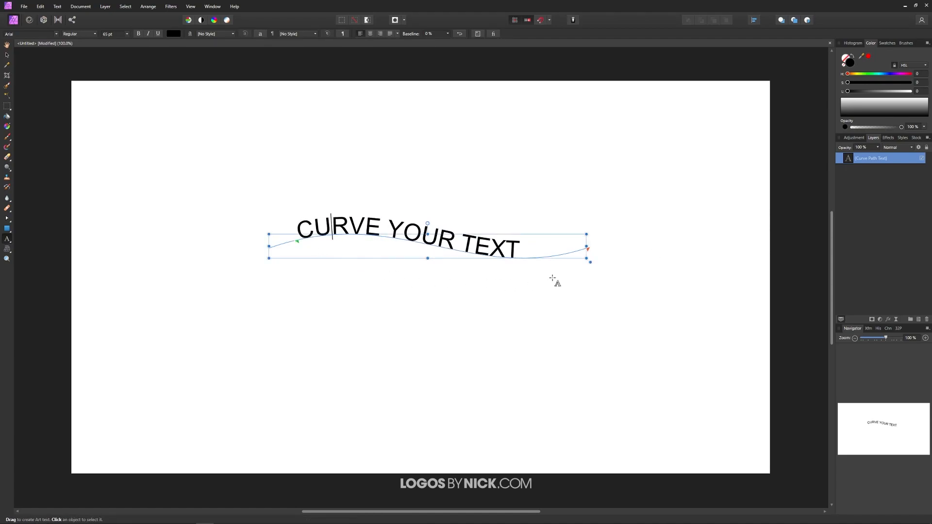
# Step: Move the text's start and end markers along the wave and center-align the text
pyautogui.moveTo(588, 249); pyautogui.dragTo(549, 259)
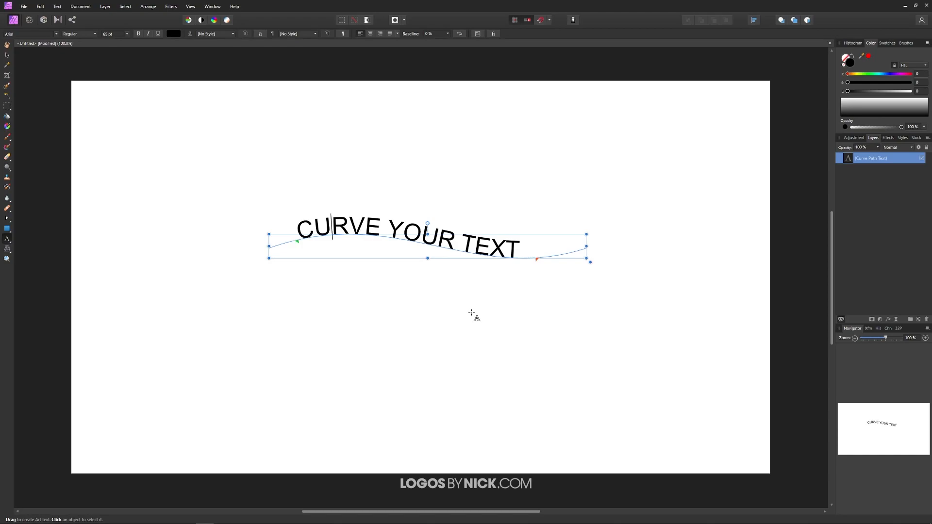
pyautogui.moveTo(536, 259); pyautogui.dragTo(508, 260)
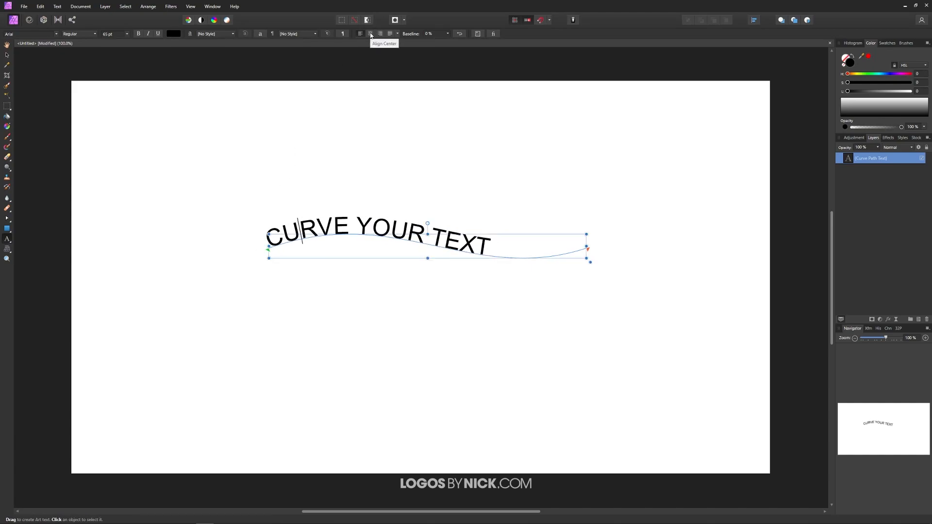
pyautogui.click(371, 34)
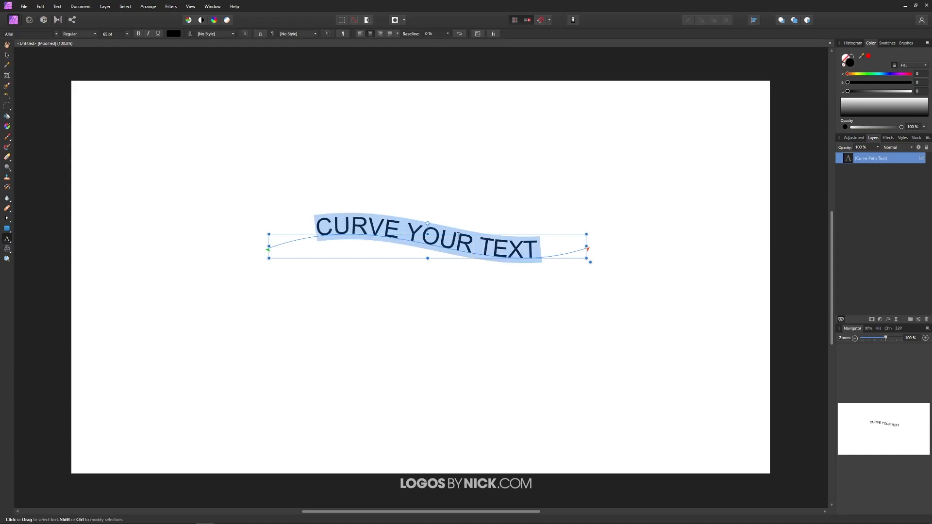
# Step: Change the wavy 'CURVE YOUR TEXT' font size to 59 pt and finish editing
pyautogui.click(113, 33)
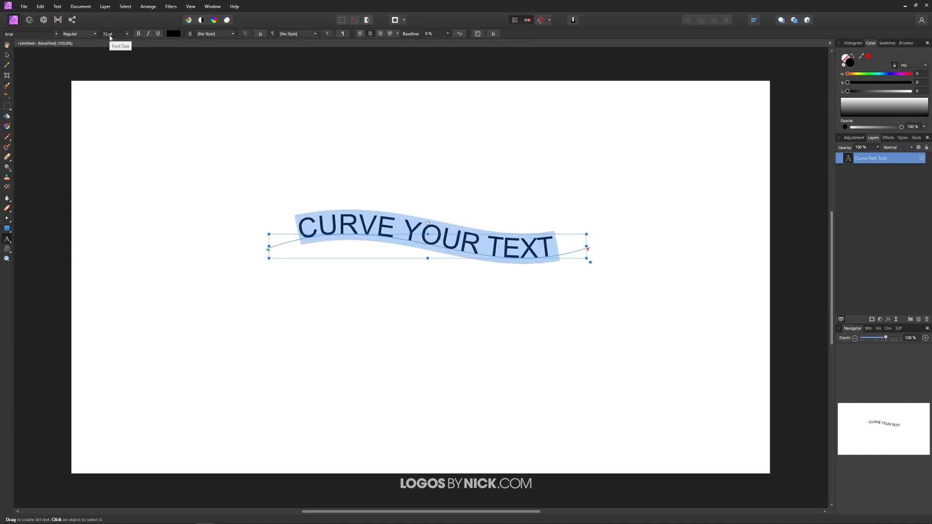
pyautogui.write('87')
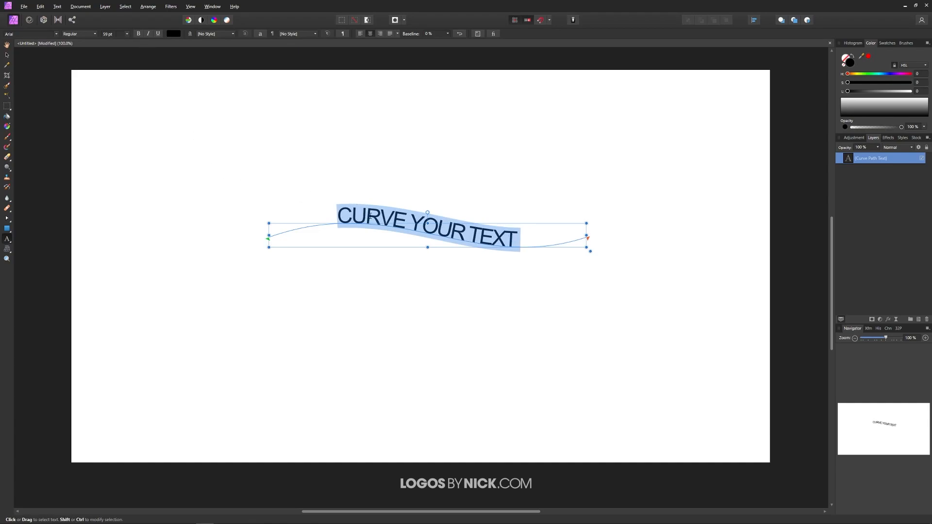
pyautogui.click(478, 238)
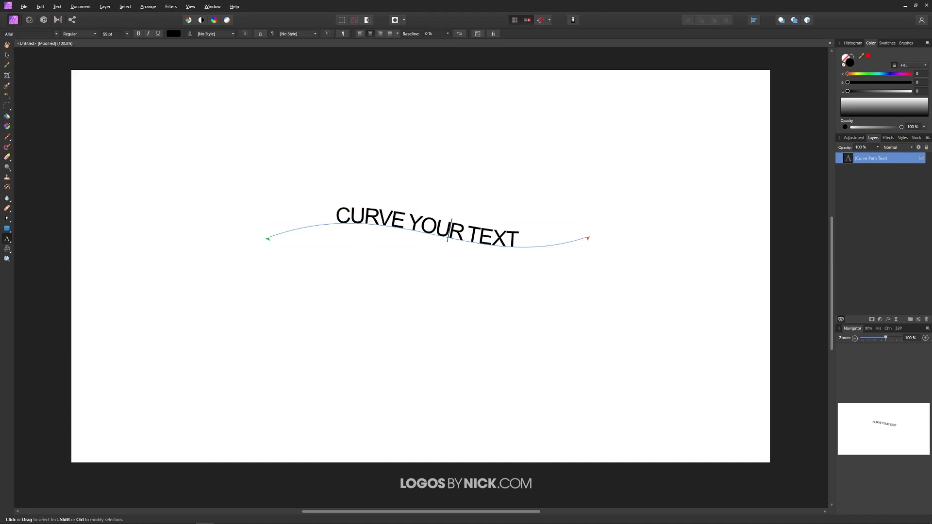
pyautogui.click(425, 232)
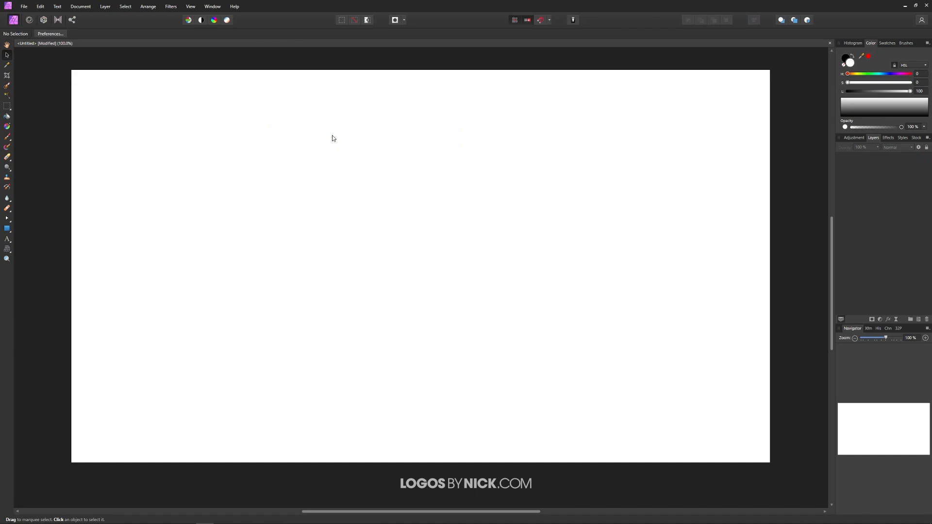
pyautogui.moveTo(286, 132)
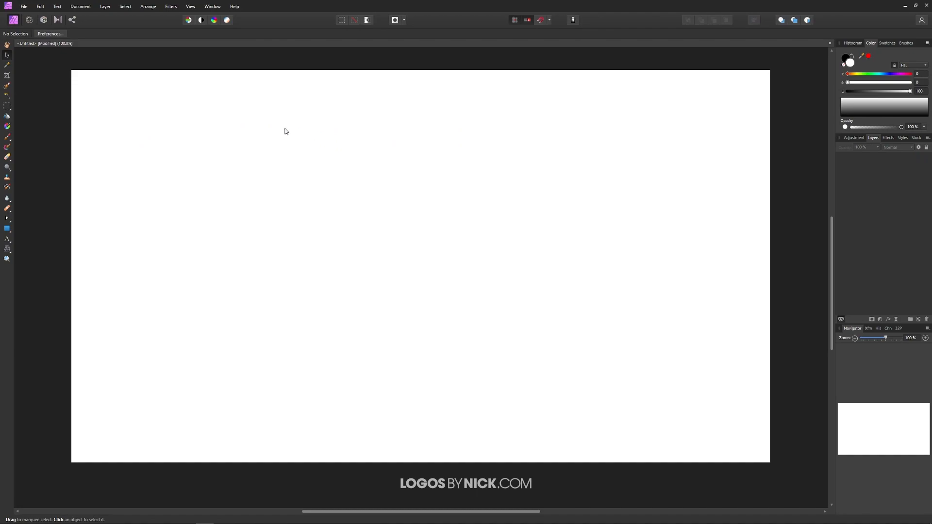
pyautogui.moveTo(6, 229)
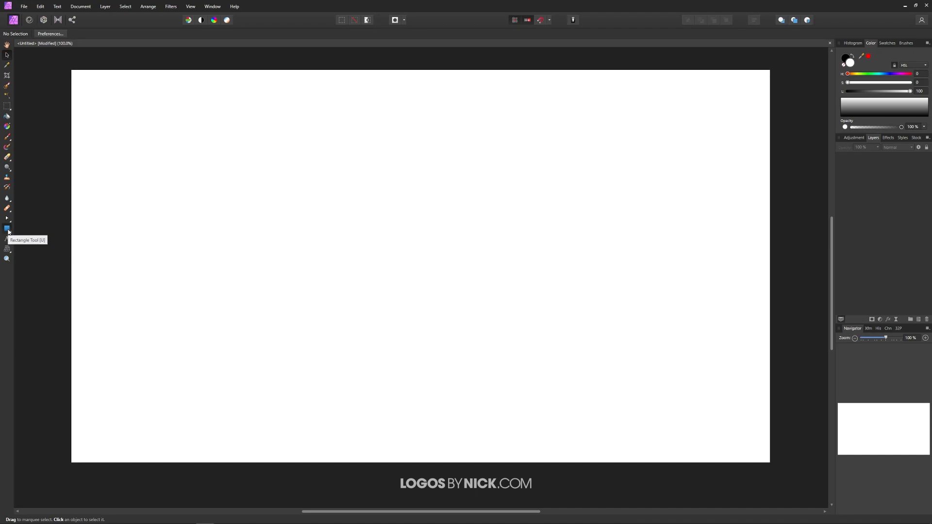
# Step: Draw an ellipse on the page with the Ellipse Tool
pyautogui.click(6, 228)
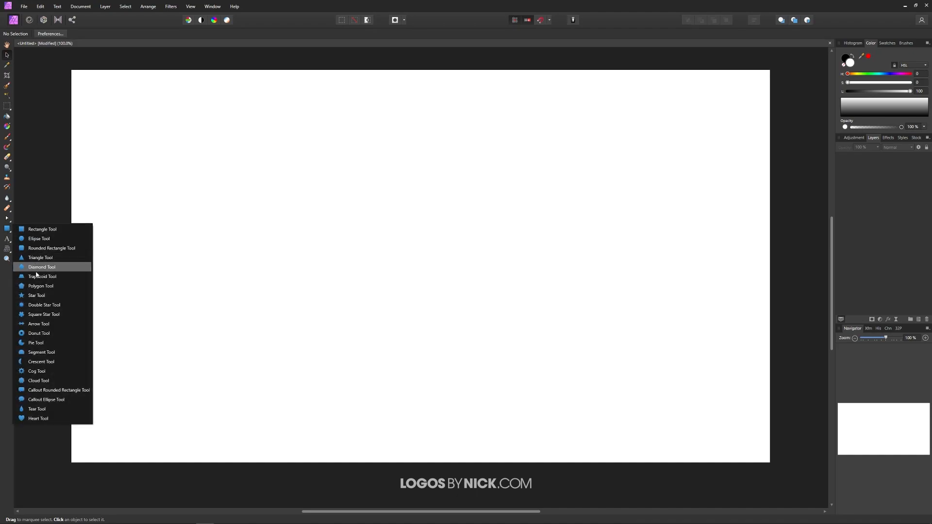
pyautogui.click(39, 238)
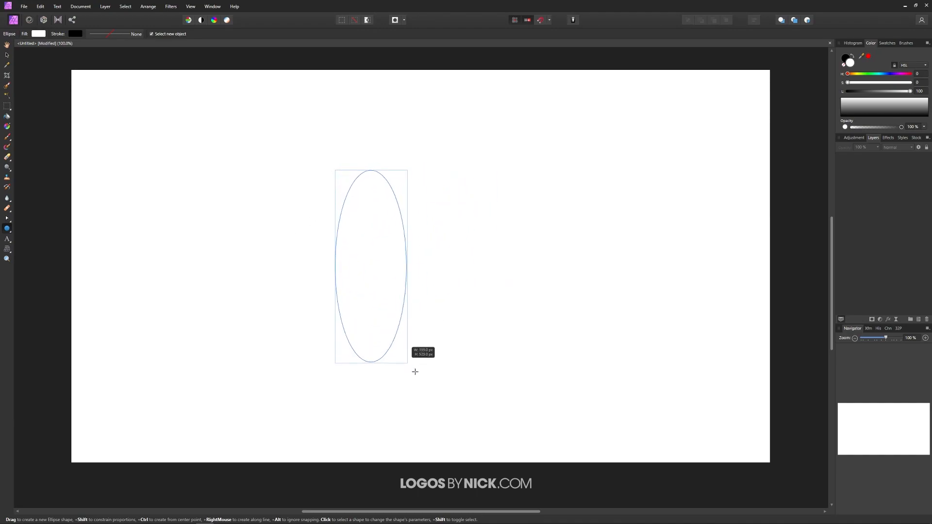
pyautogui.moveTo(415, 371); pyautogui.dragTo(516, 347)
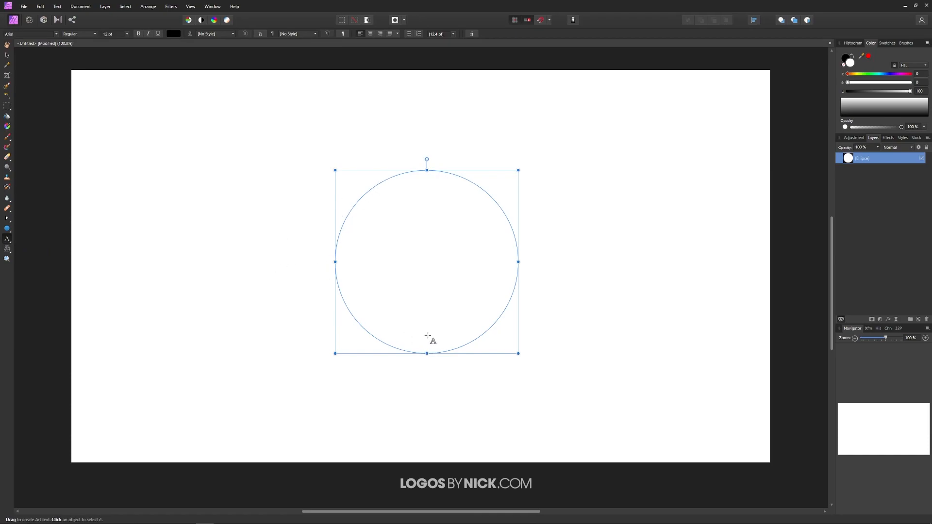
pyautogui.moveTo(370, 190)
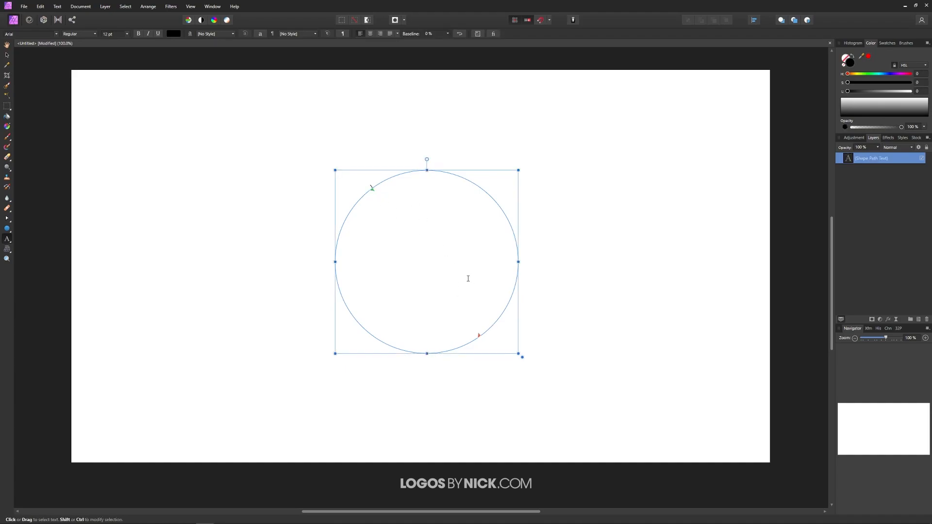
# Step: Type 'CURVE YOUR' along the circle's upper-left edge
pyautogui.write('CURVE YOUR TEXT')
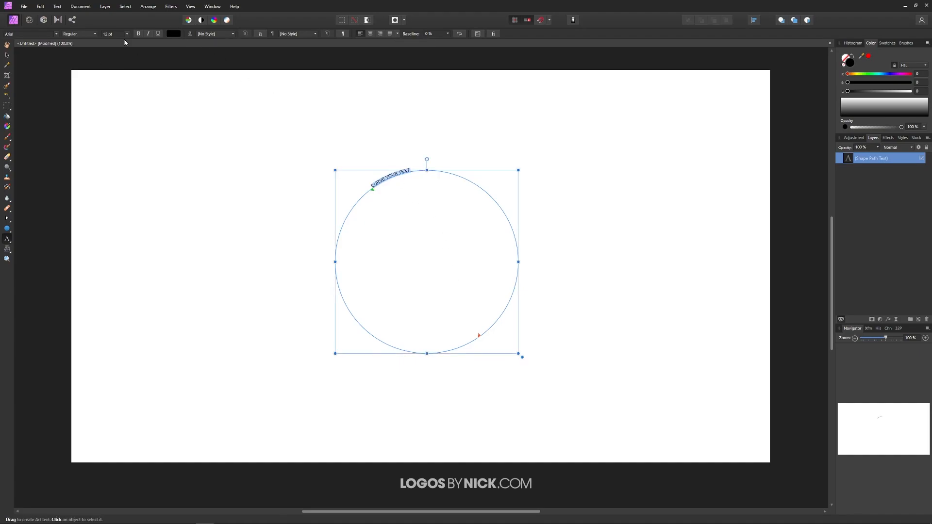
# Step: Enter a new font size for the circle's path text, enlarging it to 61 pt
pyautogui.write('42')
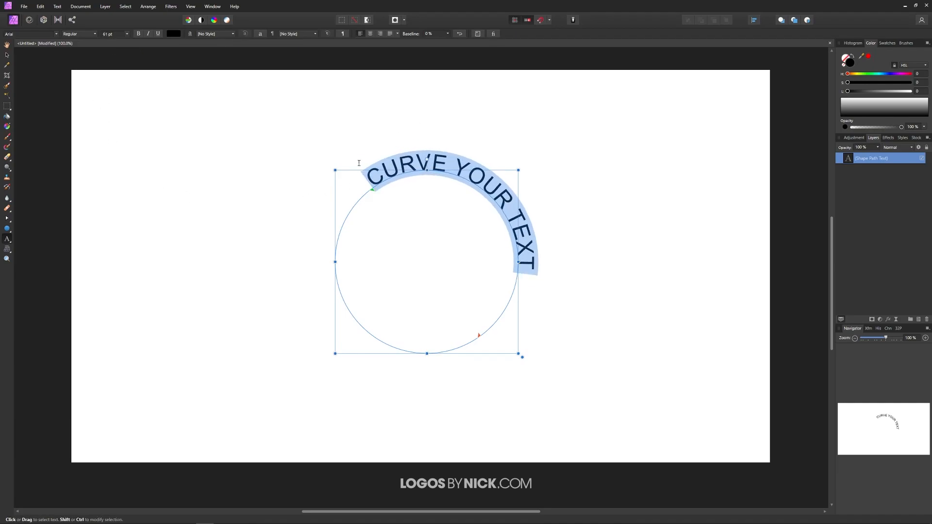
pyautogui.moveTo(365, 223)
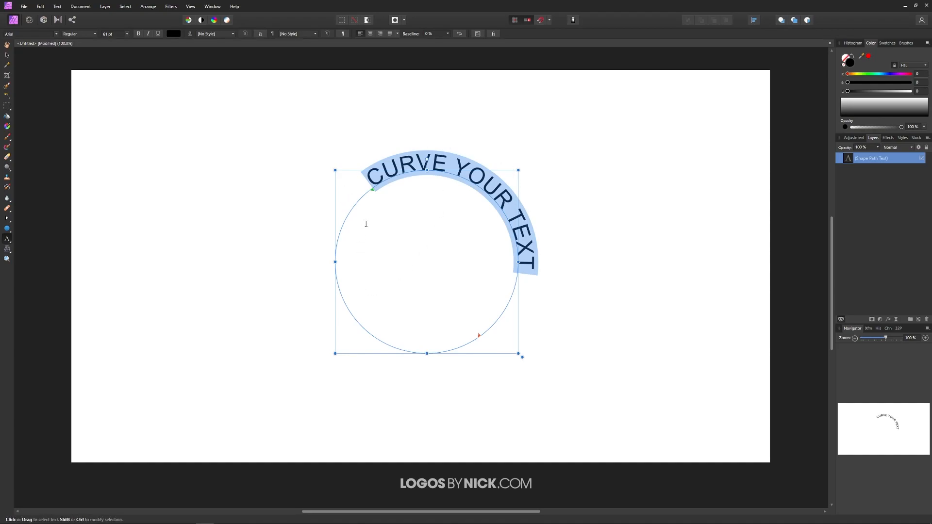
# Step: Drag the start and end handles to the circle's sides and center-align the text
pyautogui.moveTo(371, 189); pyautogui.dragTo(350, 215)
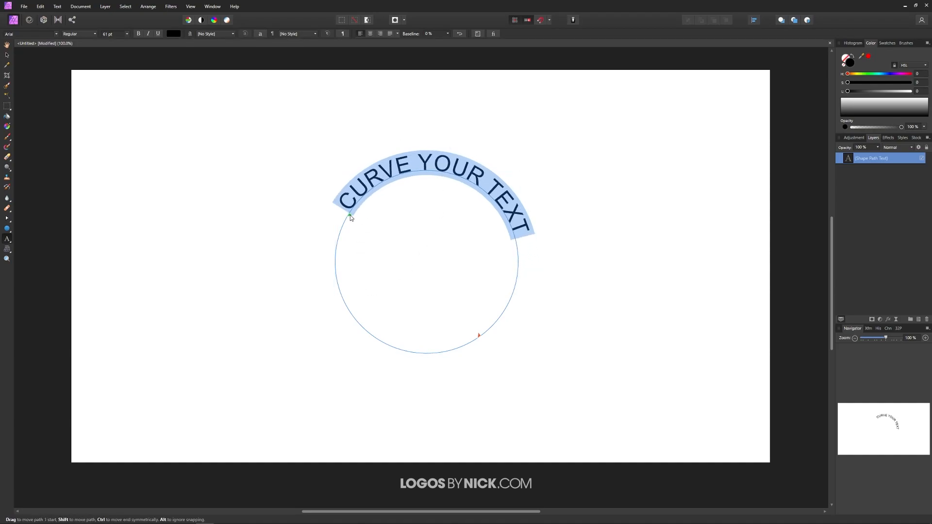
pyautogui.moveTo(351, 215); pyautogui.dragTo(336, 264)
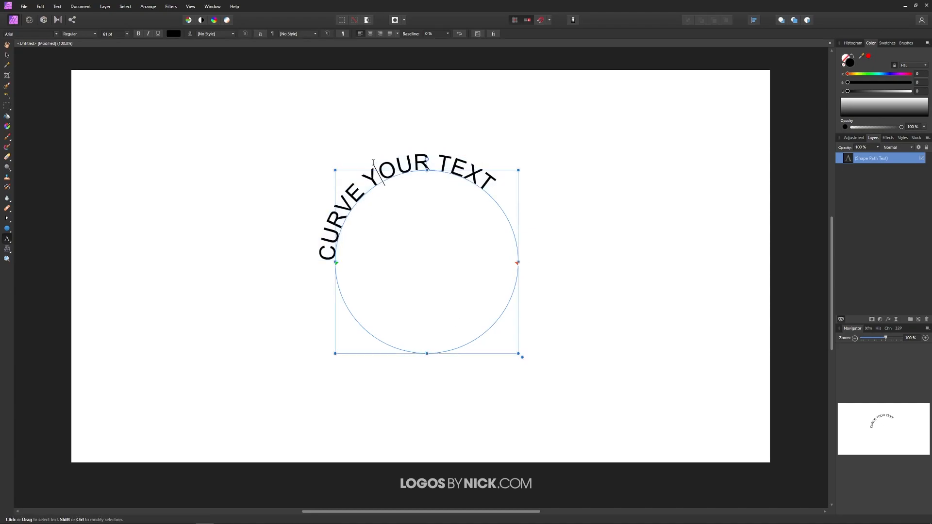
pyautogui.moveTo(369, 33)
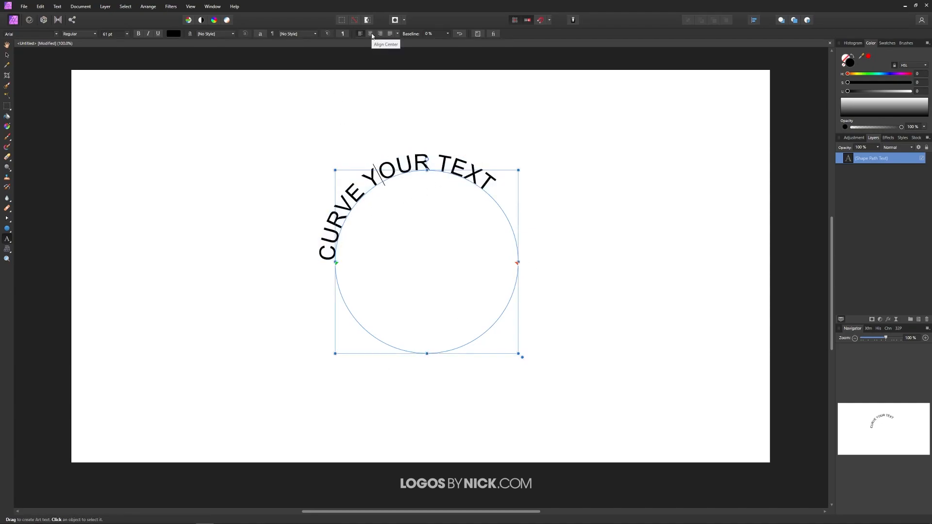
pyautogui.click(369, 34)
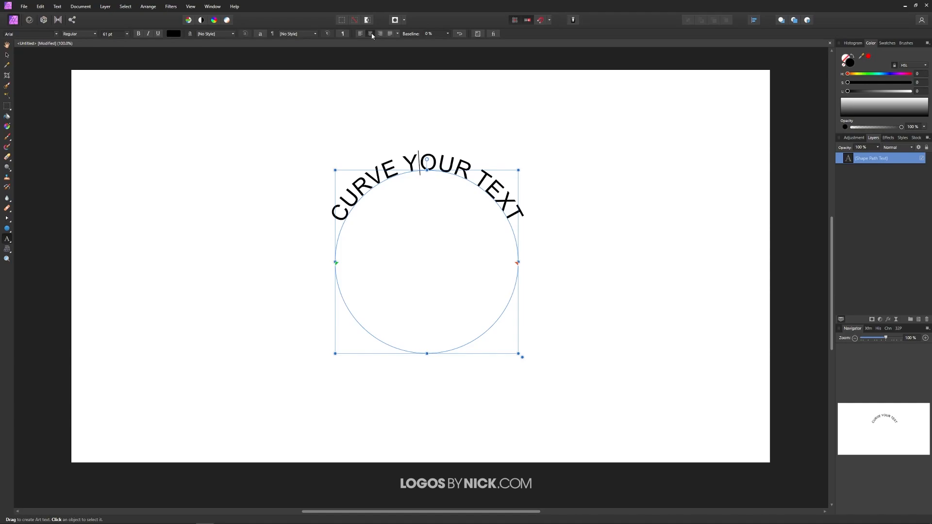